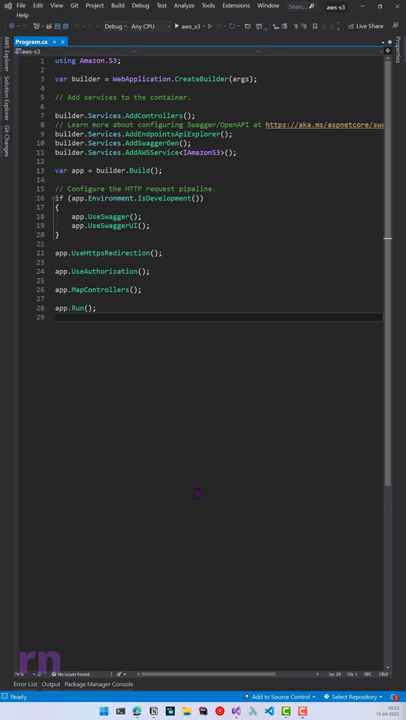
Search Visual Studio features for 'solution' with Ctrl+Q, listing Solution Explorer first.
{"action": "key", "text": "ctrl+q"}
{"action": "type", "text": "solut"}
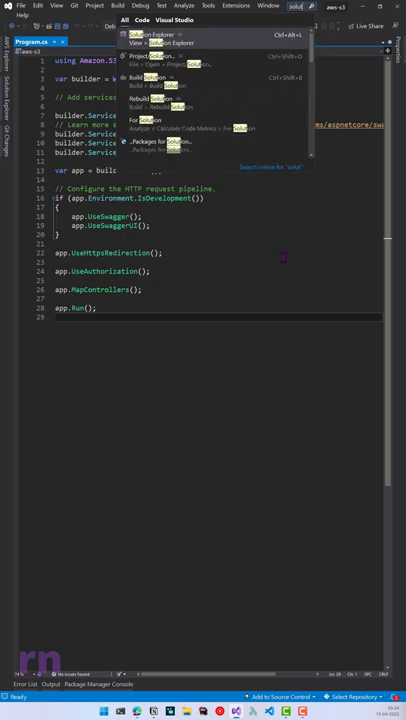
Search 'package' and open Package Manager Console, docked below Program.cs at the PM prompt.
{"action": "left_click", "coordinate": [152, 34]}
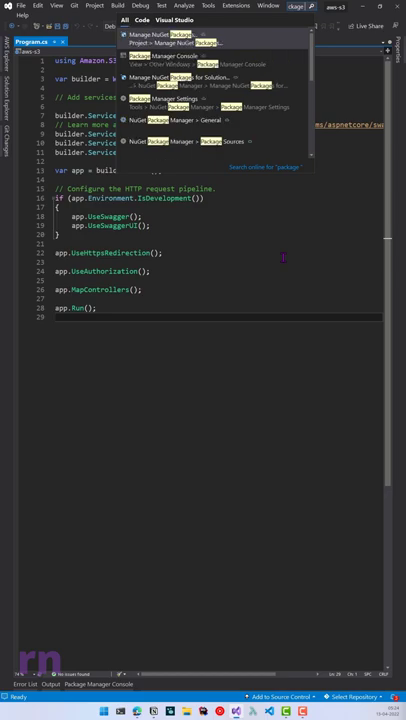
{"action": "left_click", "coordinate": [169, 77]}
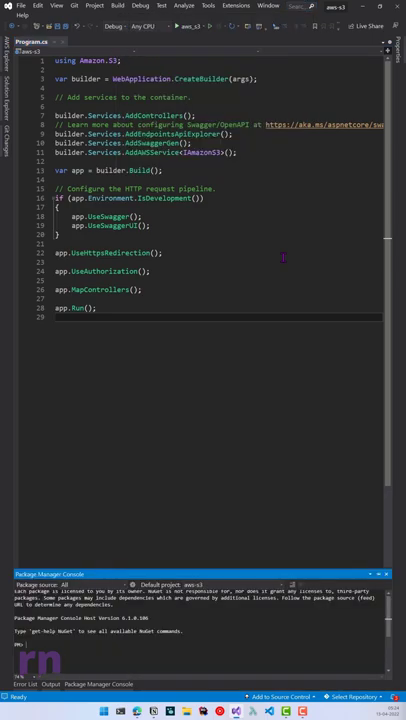
{"action": "left_click", "coordinate": [295, 7]}
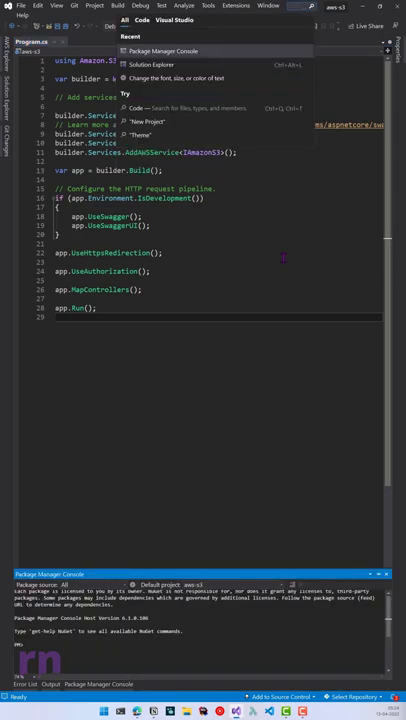